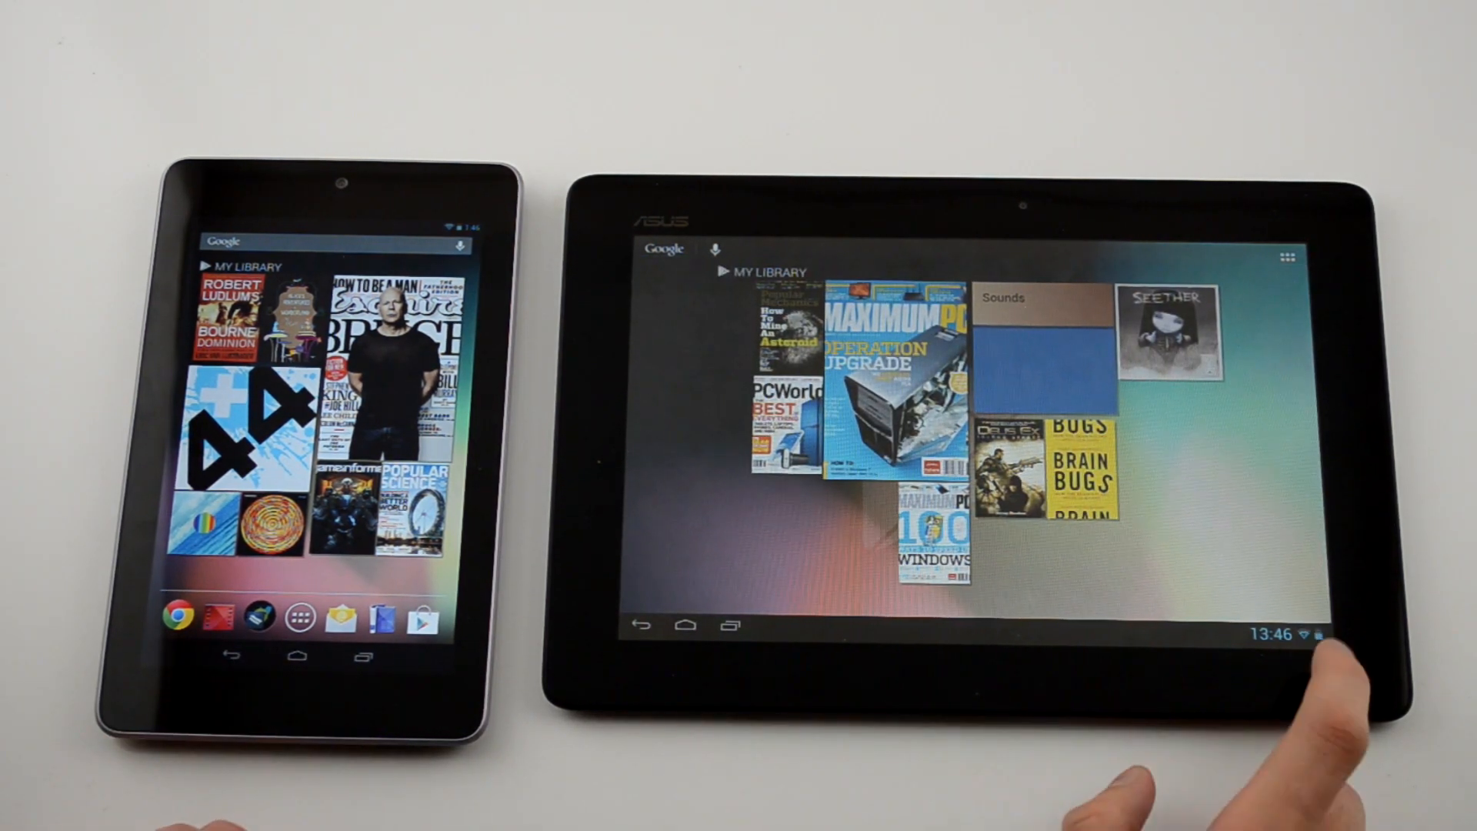
click(1274, 632)
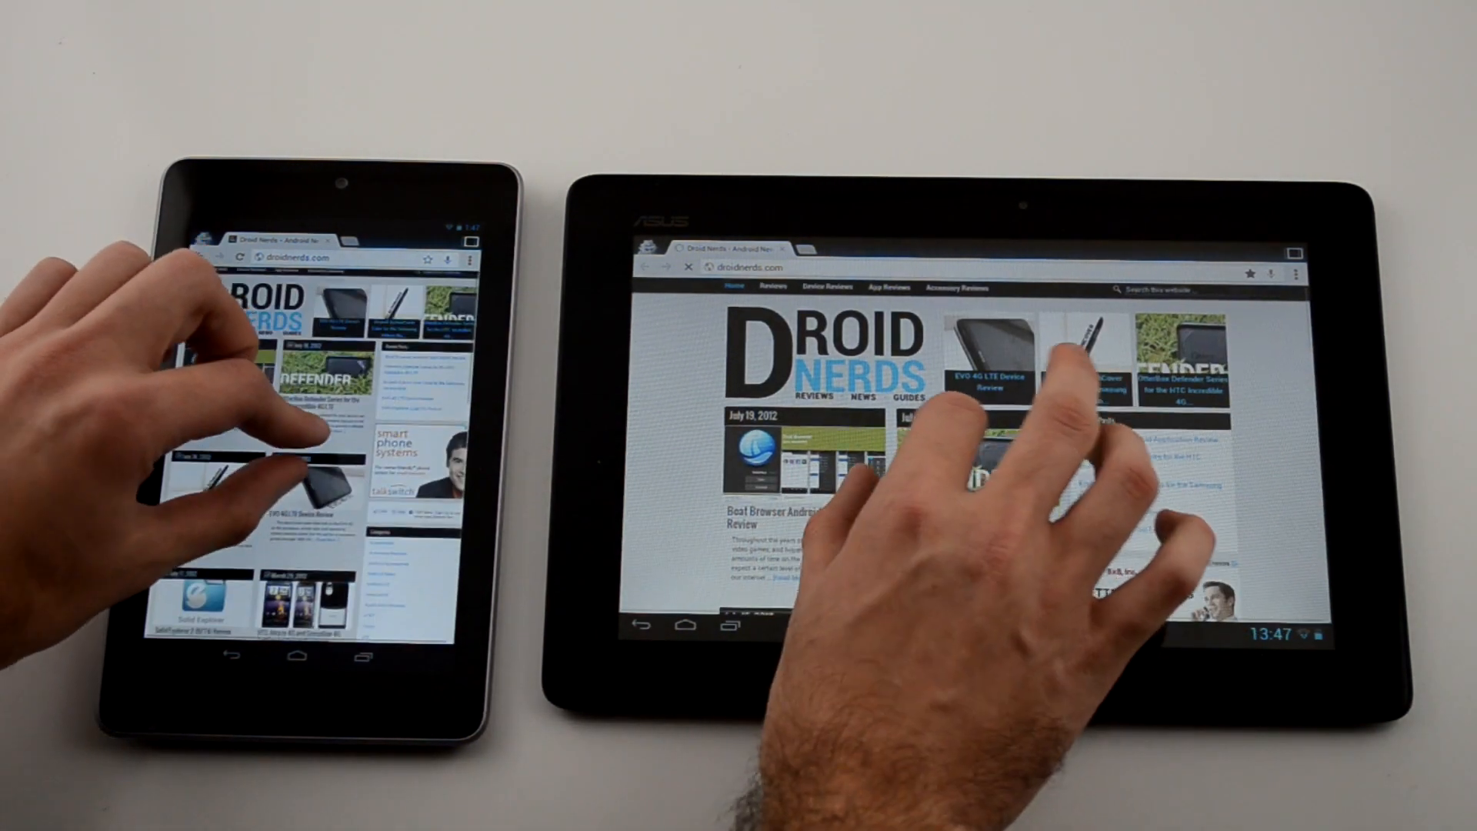
scroll(down, 3)
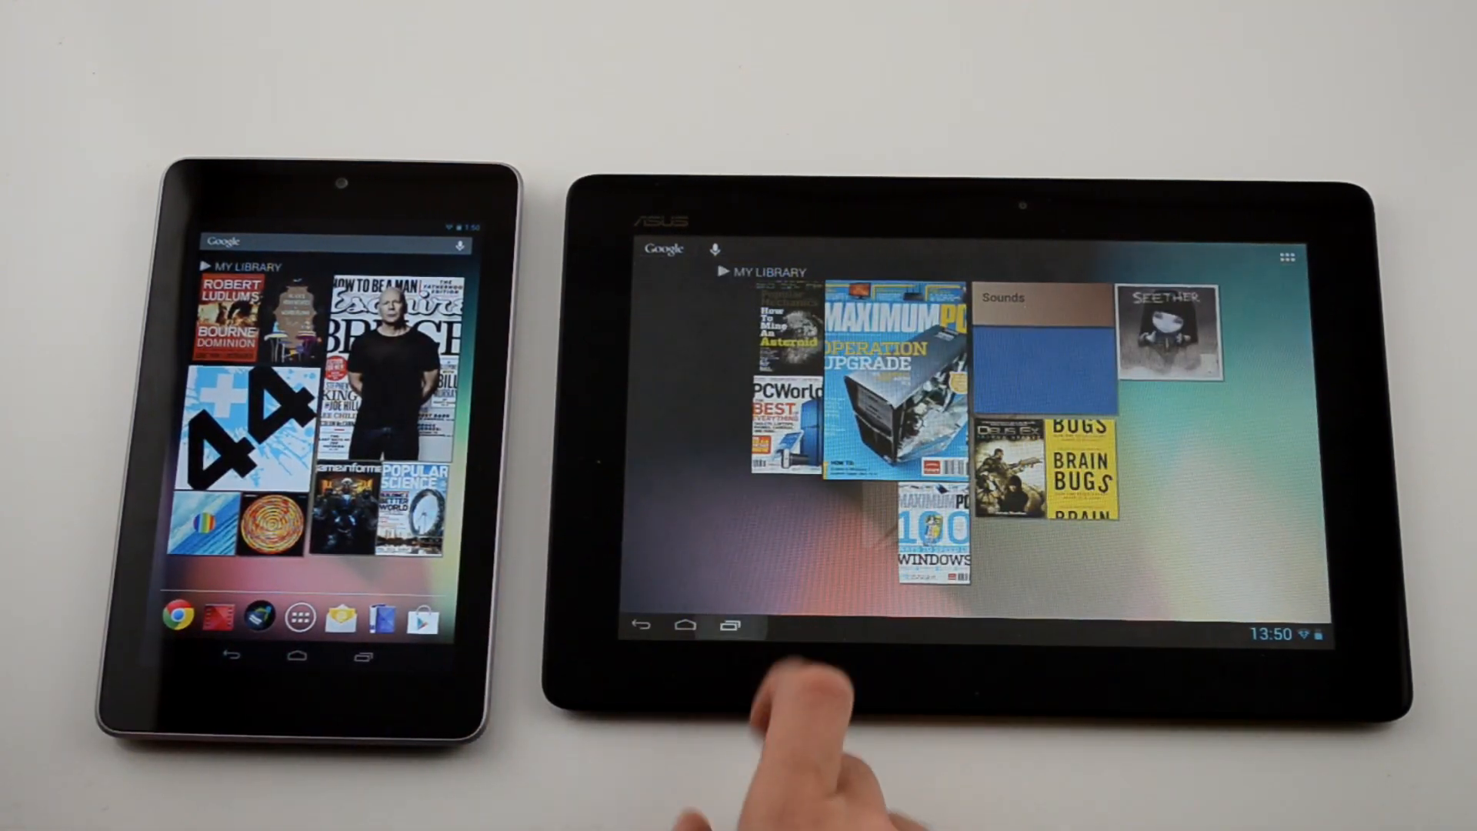
click(730, 626)
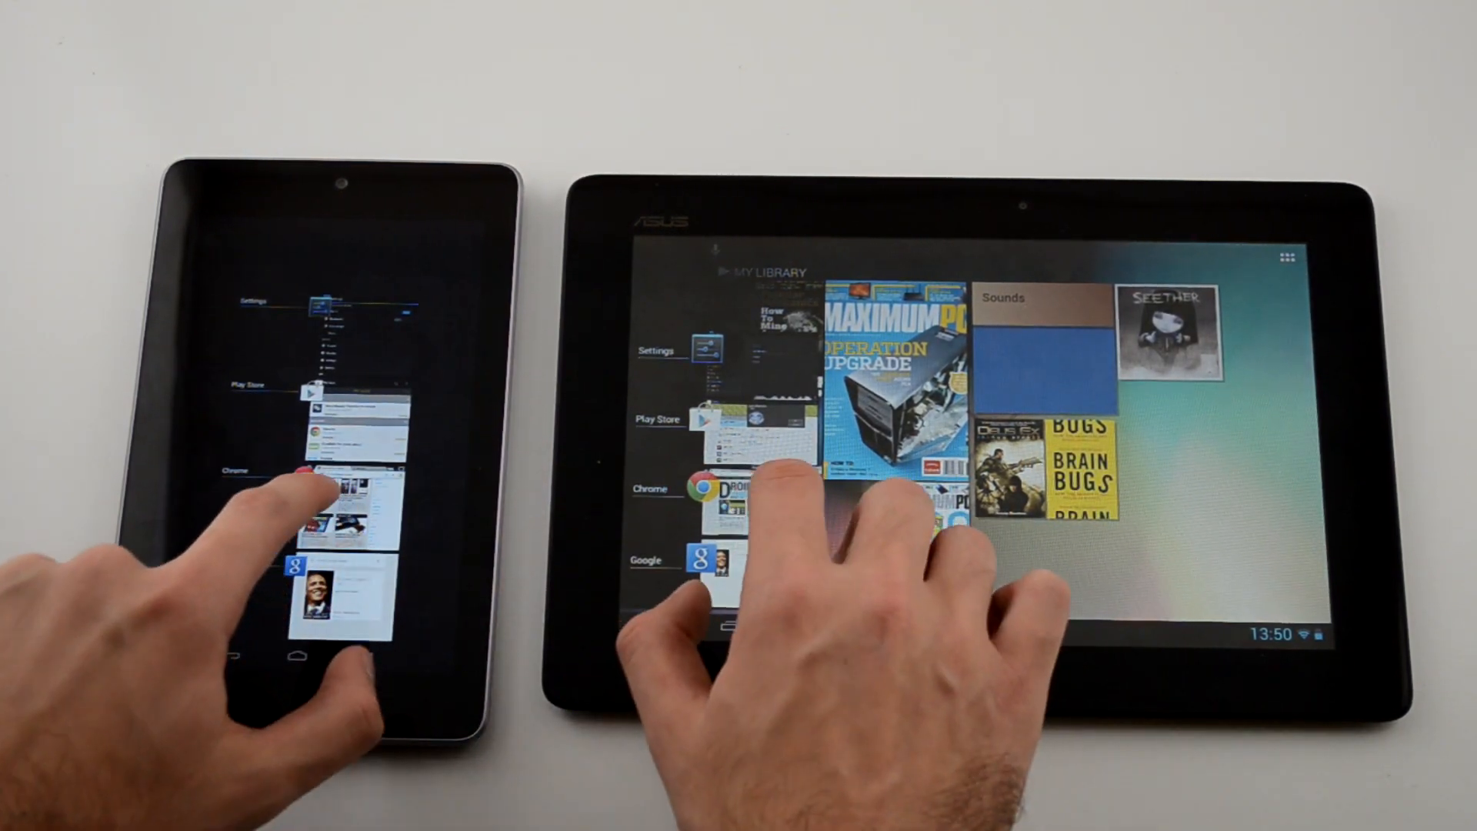